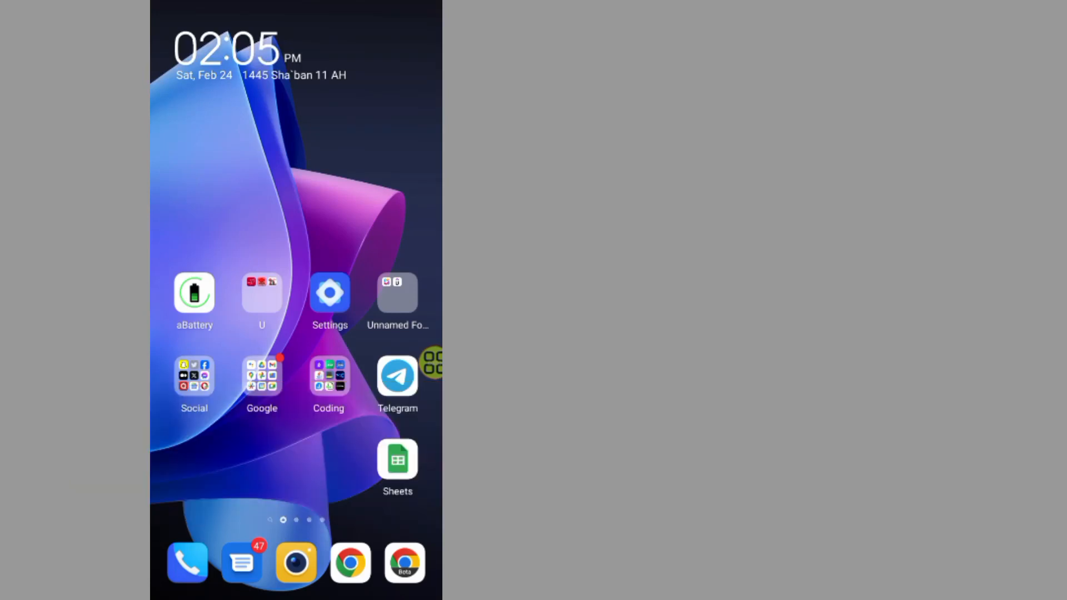
Launch WhatsApp from the Social folder on the home screen.
{"action": "left_click", "coordinate": [193, 375]}
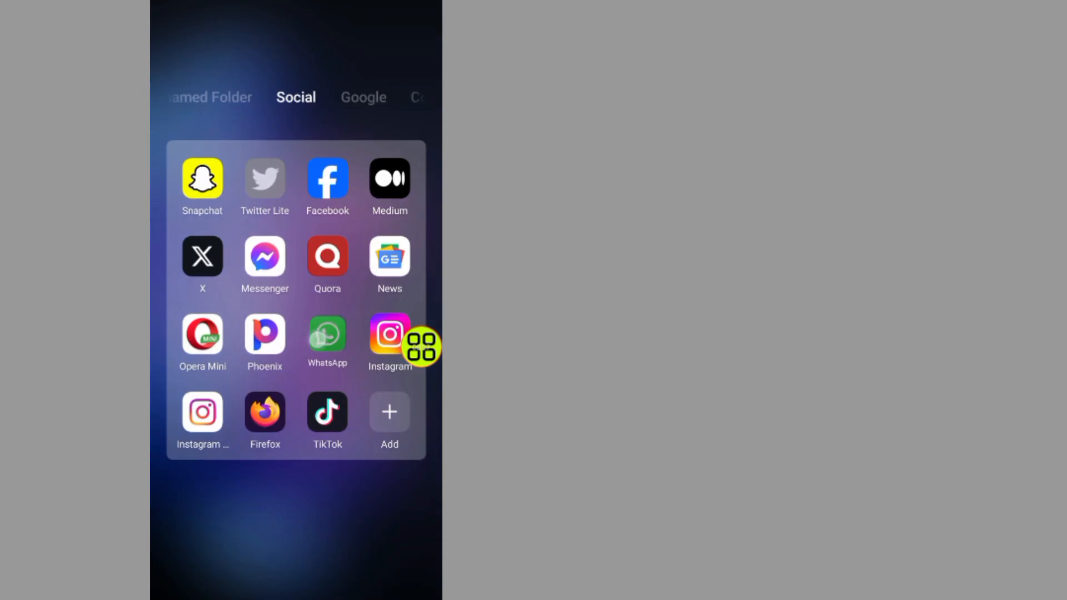
{"action": "left_click", "coordinate": [327, 333]}
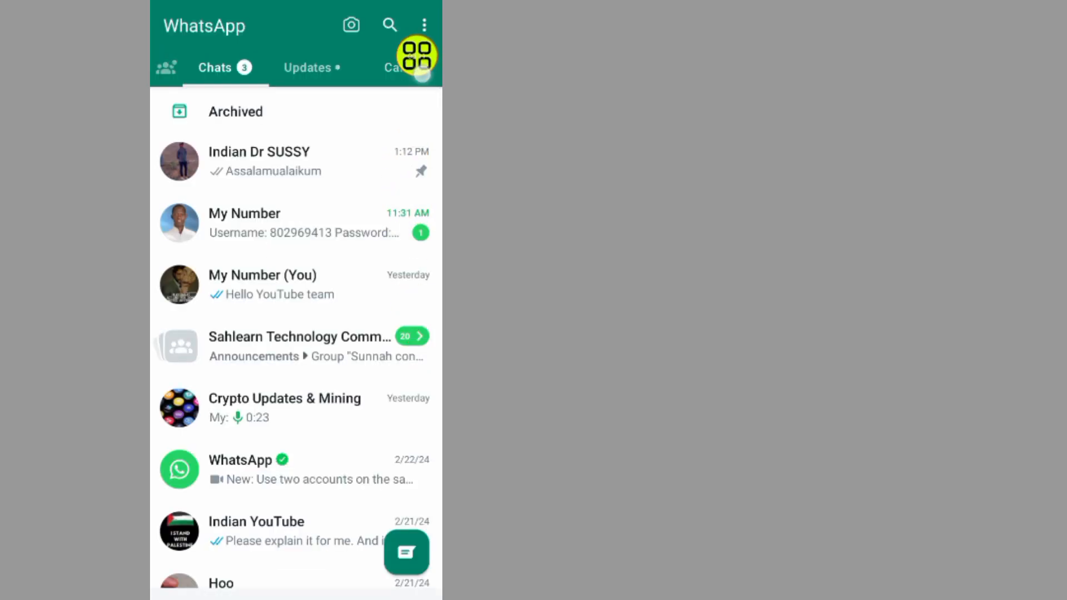
Reach the Account settings page via the menu and Settings.
{"action": "left_click", "coordinate": [423, 24]}
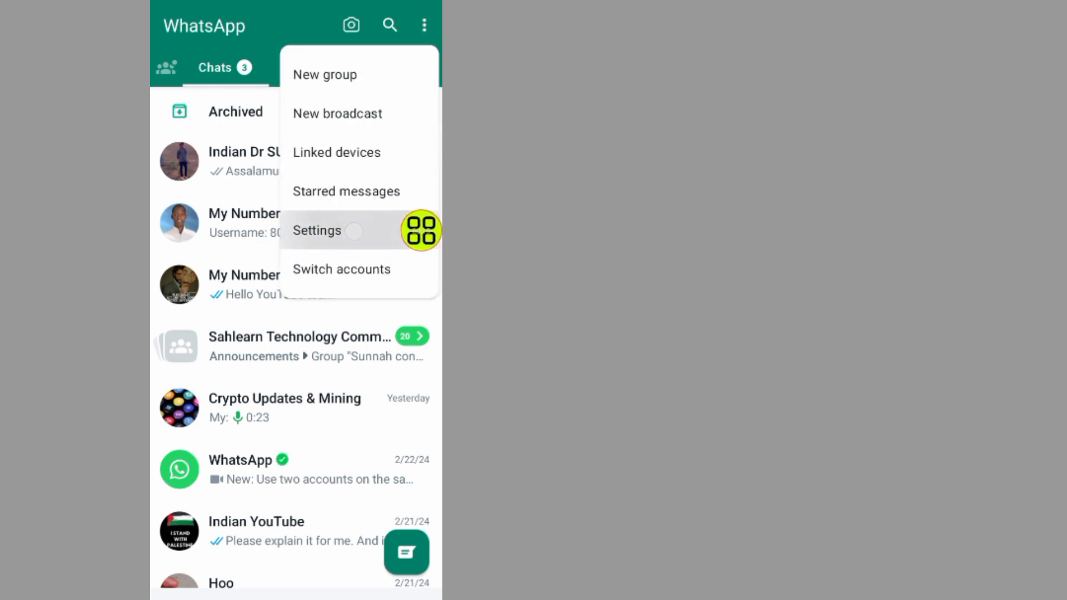
{"action": "left_click", "coordinate": [317, 230]}
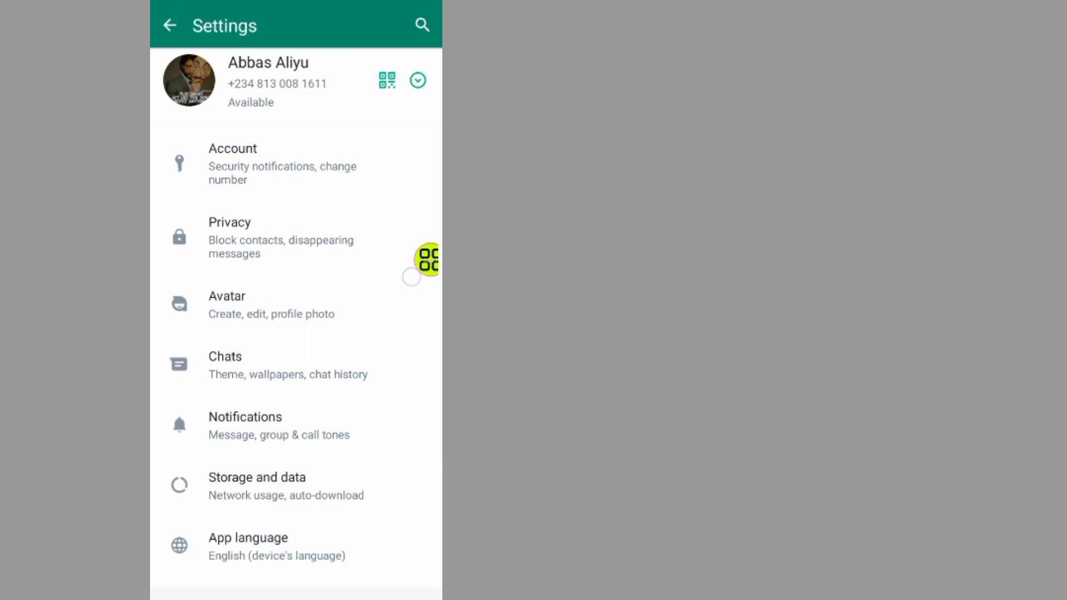
{"action": "mouse_move", "coordinate": [333, 156]}
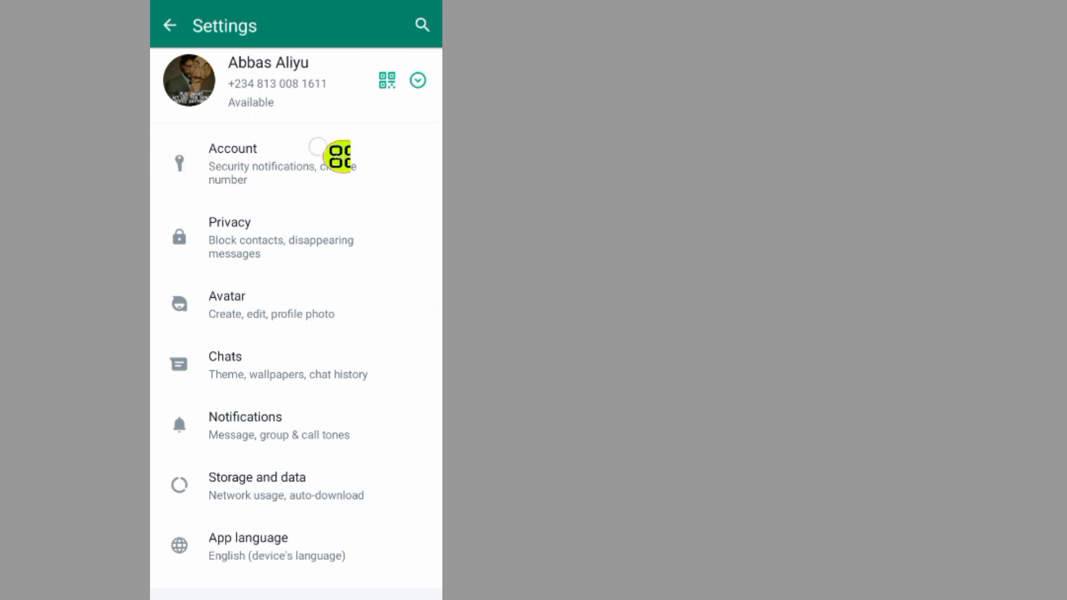
{"action": "left_click", "coordinate": [232, 163]}
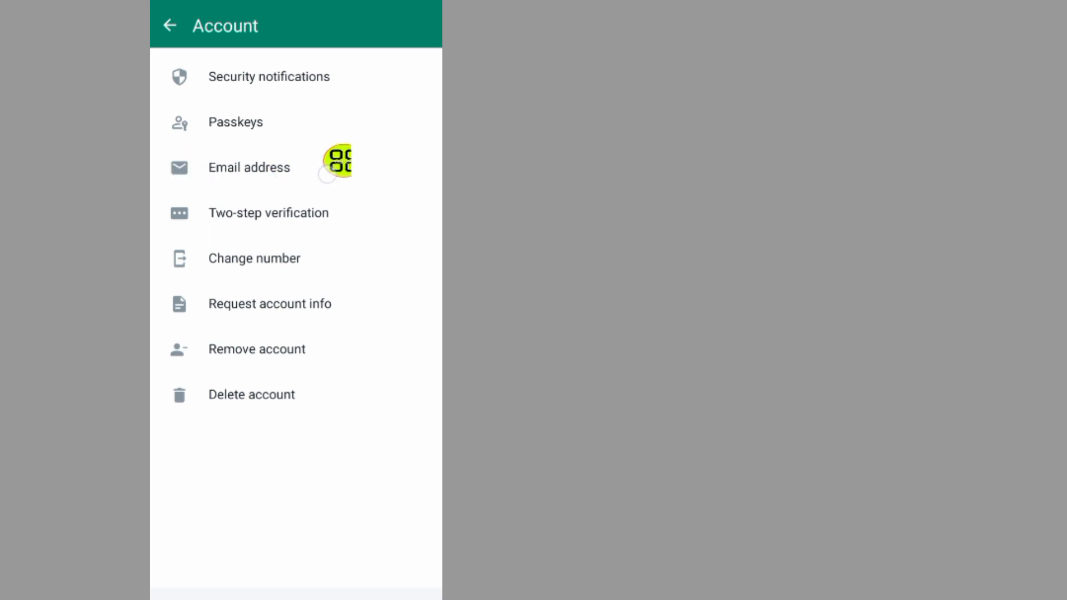
{"action": "left_click", "coordinate": [248, 167]}
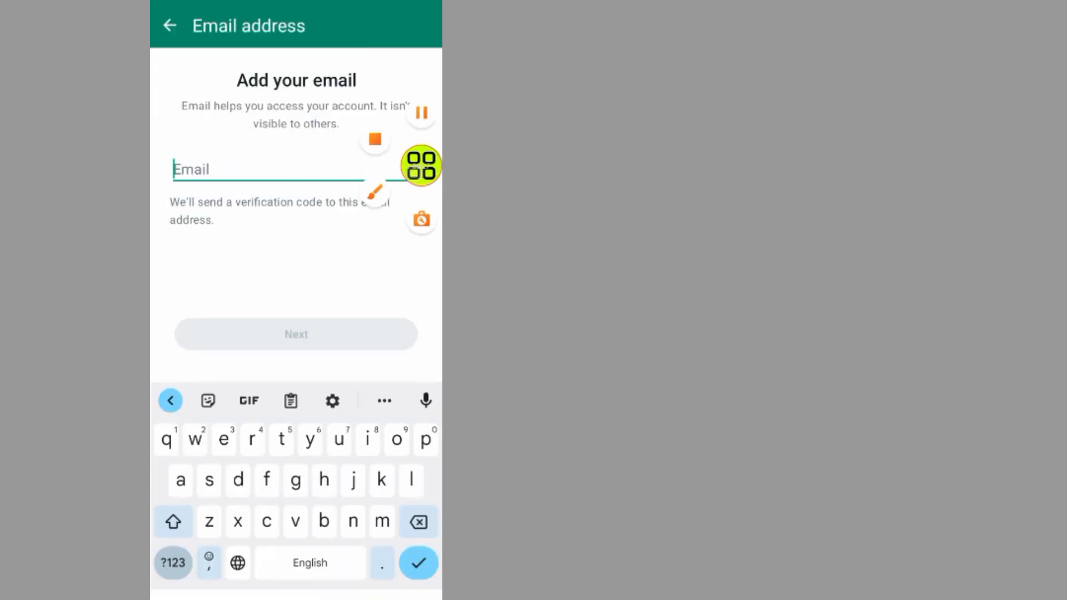
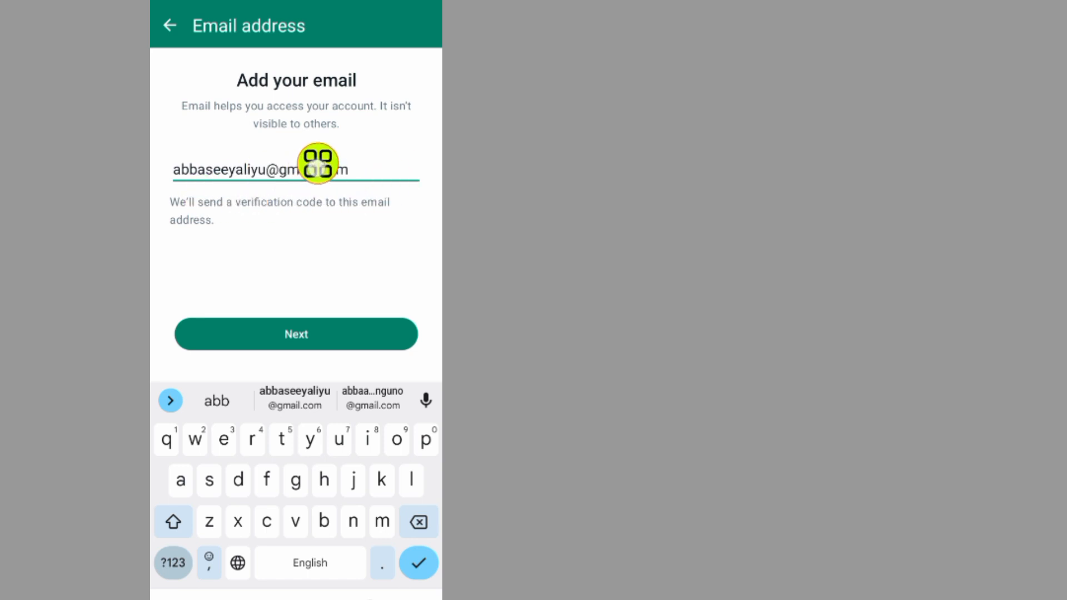
{"action": "left_click", "coordinate": [296, 335]}
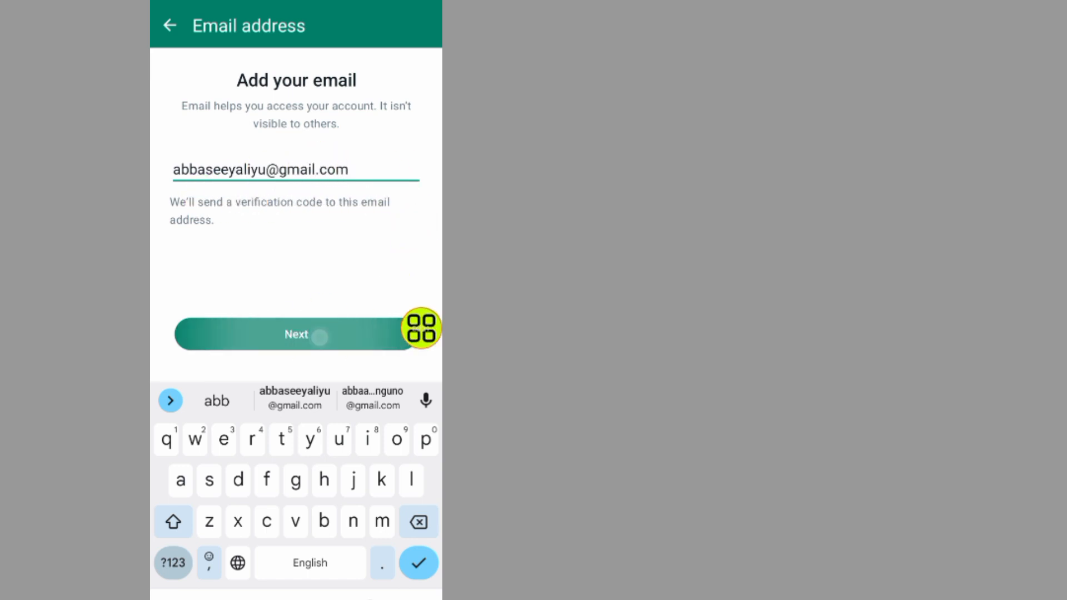
{"action": "left_click", "coordinate": [296, 334]}
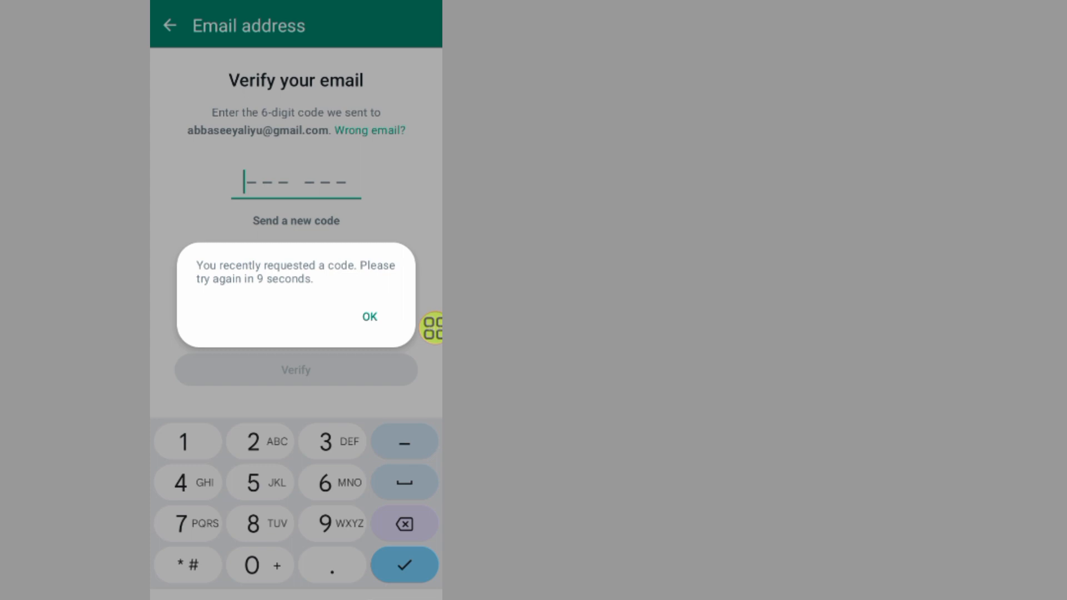
Dismiss the recent-code notice and verify the email with the 6-digit code.
{"action": "left_click", "coordinate": [369, 317]}
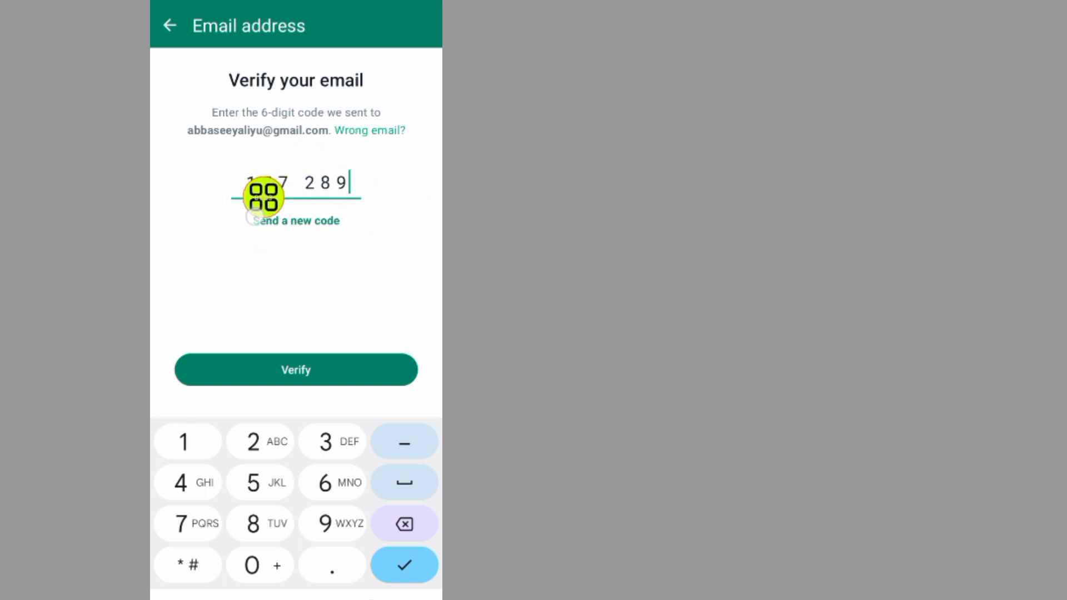
{"action": "left_click", "coordinate": [296, 369]}
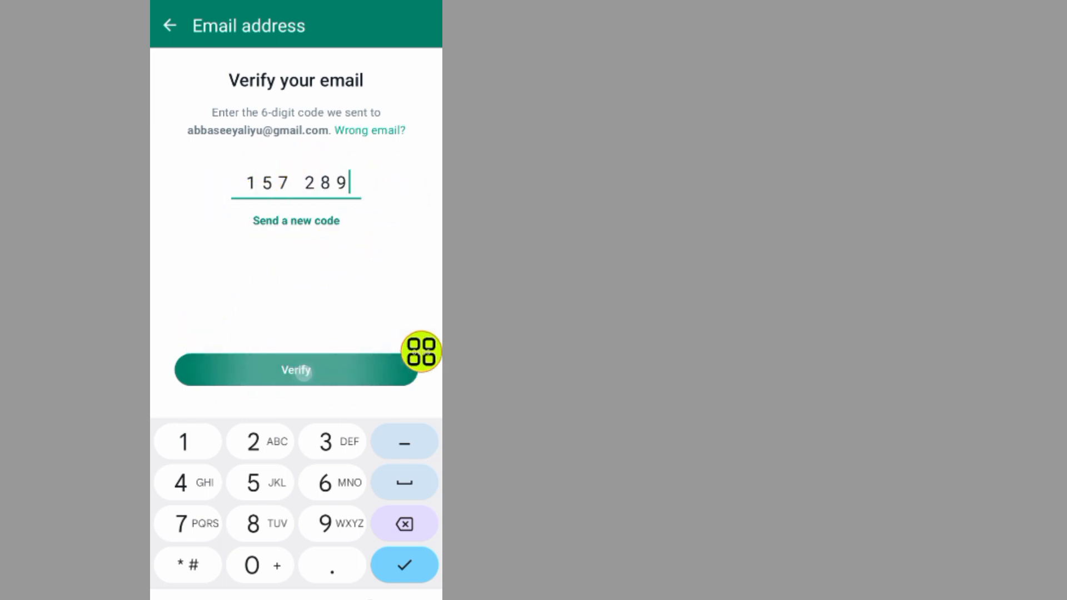
{"action": "left_click", "coordinate": [296, 369]}
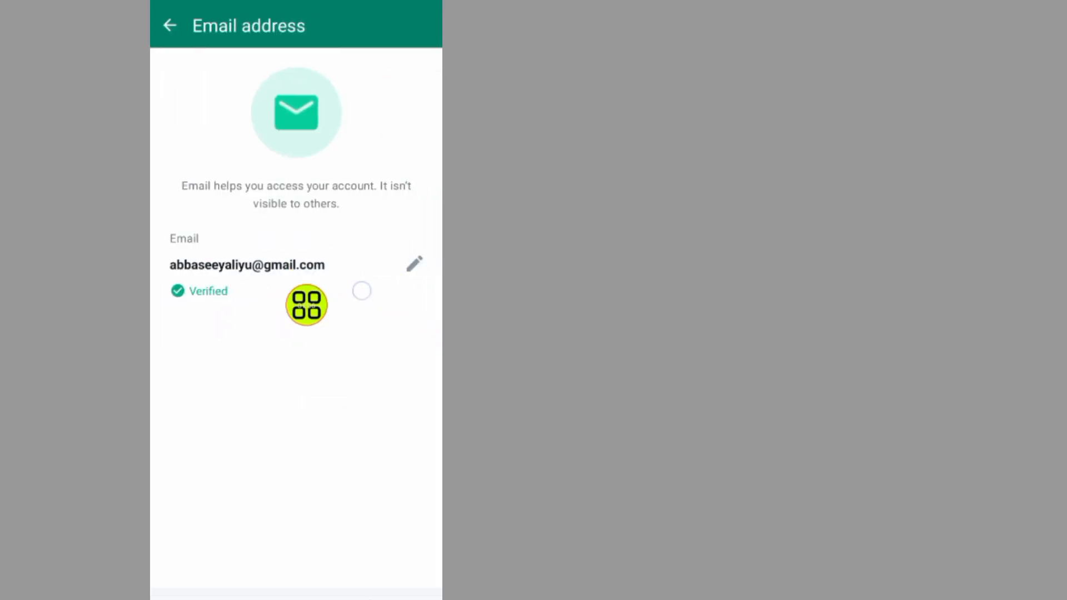